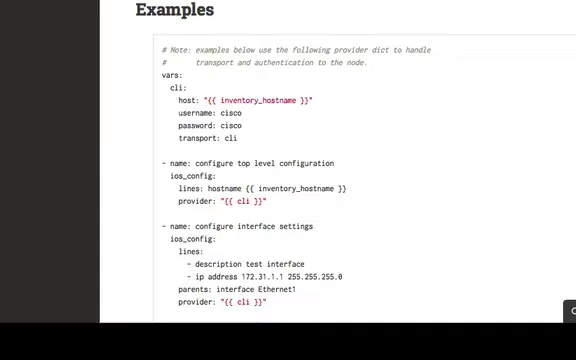
Scroll the ios_config Examples down to the 'load new acl into device' example
scroll(down, 3)
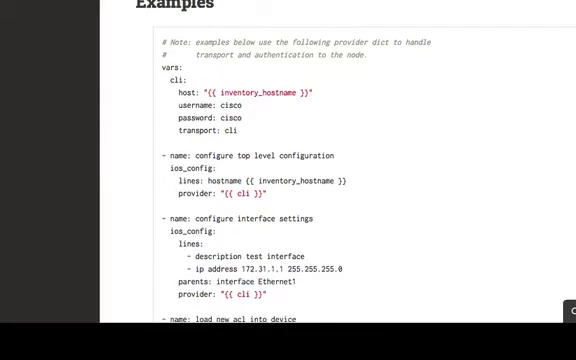
scroll(down, 3)
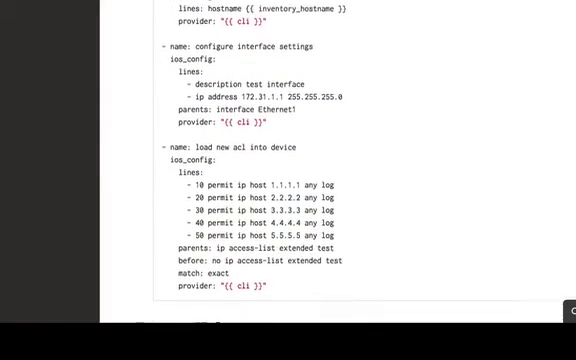
scroll(down, 3)
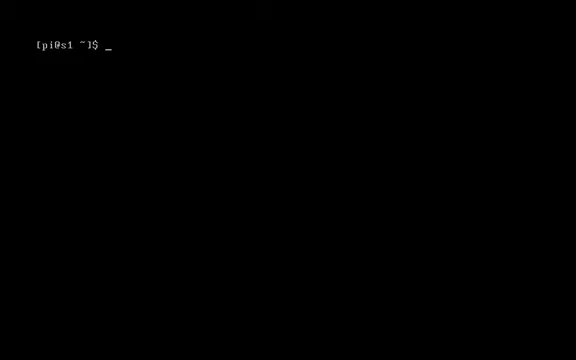
Change into the /etc/ansible directory
text(cd /e)
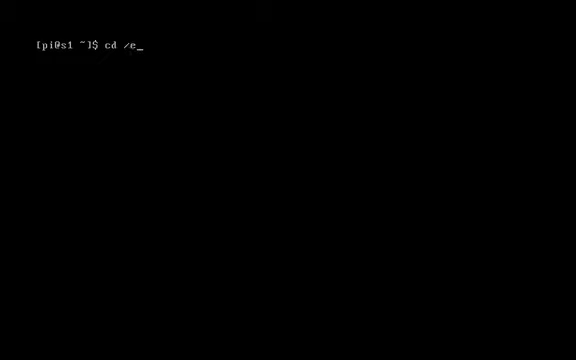
text(tc/)
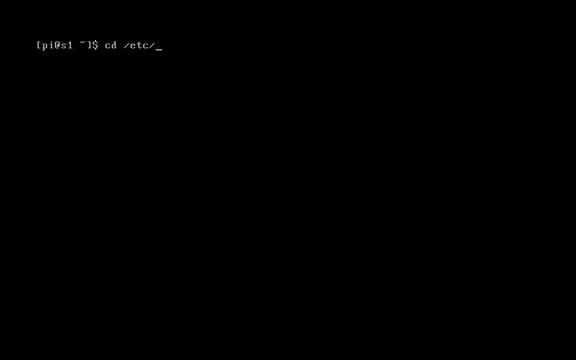
key(Return)
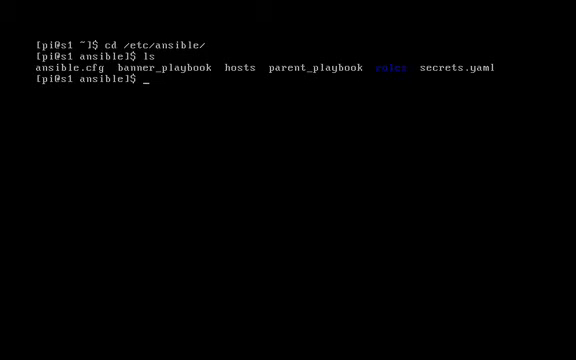
Add 'parents: ip access-list extended test' and matching 'before: no' line to parent_playbook, then save
text(sudo)
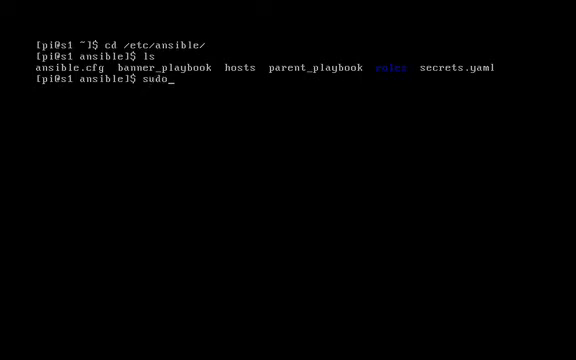
text(vi)
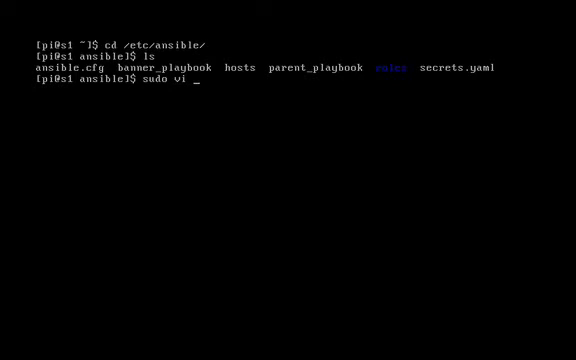
text(parent_playbook)
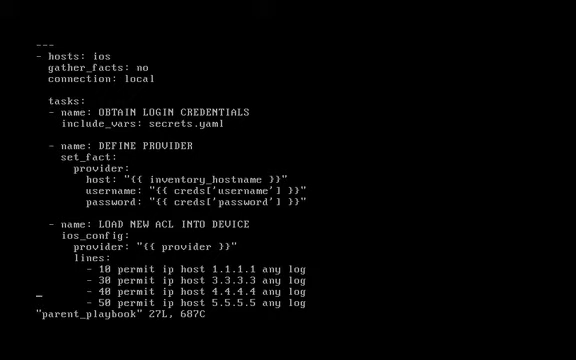
scroll(down, 3)
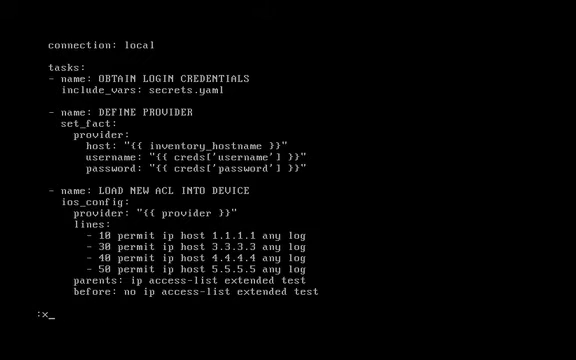
key(Return)
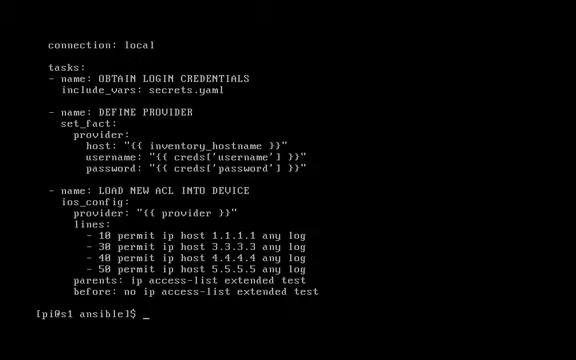
Run 'ansible-playbook -i hosts parent_playbook' and review the PLAY RECAP showing three changed switches
text(ansible-playbook)
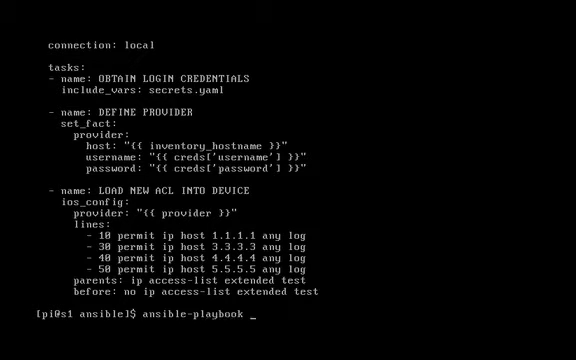
text(-i)
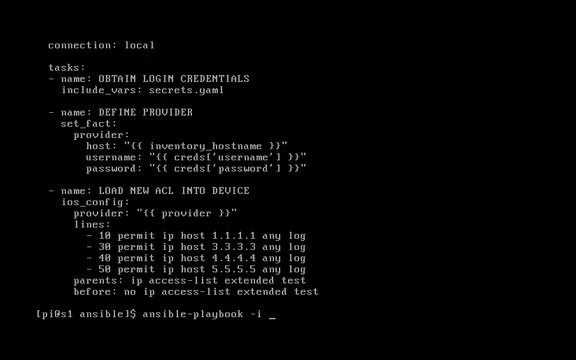
text(hosts)
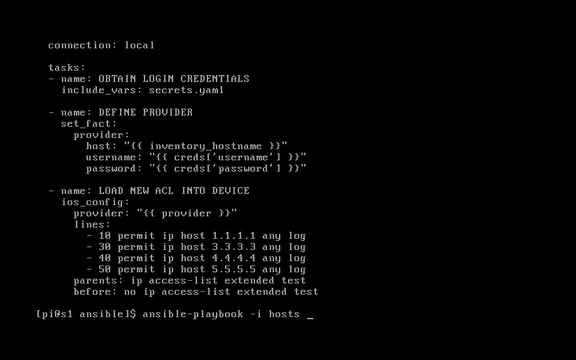
text(parent_playbook)
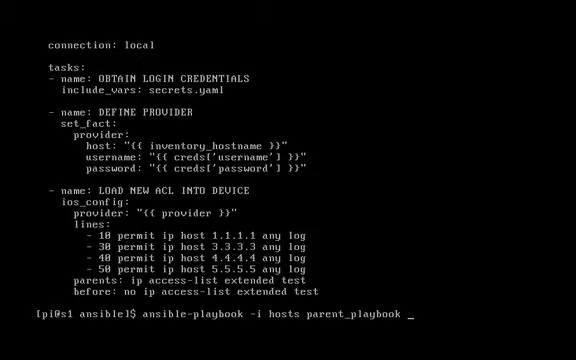
key(Return)
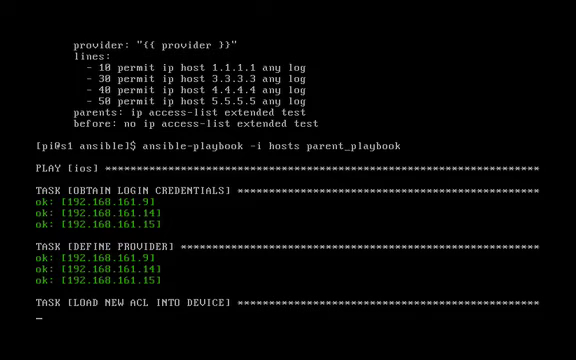
scroll(down, 3)
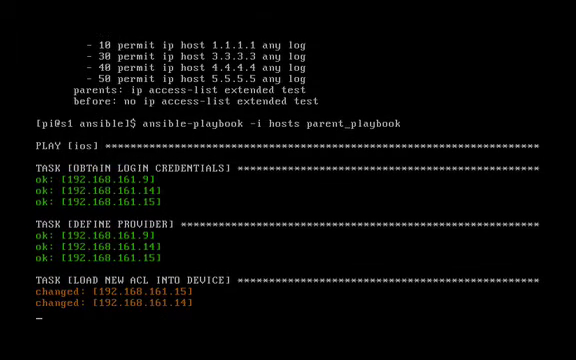
scroll(down, 3)
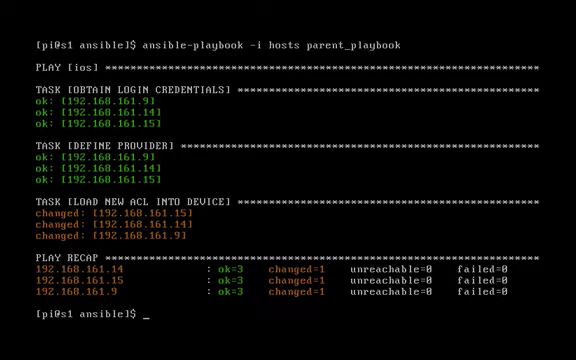
SSH as pi into the switch at 192.168.161.9
text(ssh)
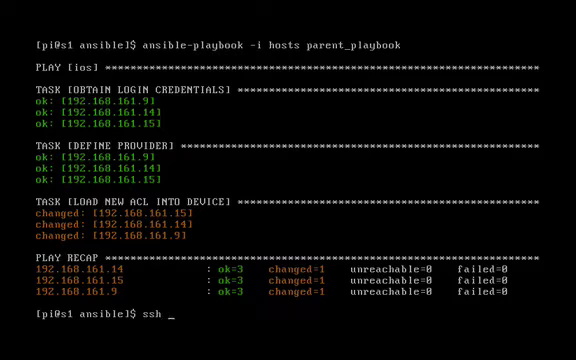
text(pi@)
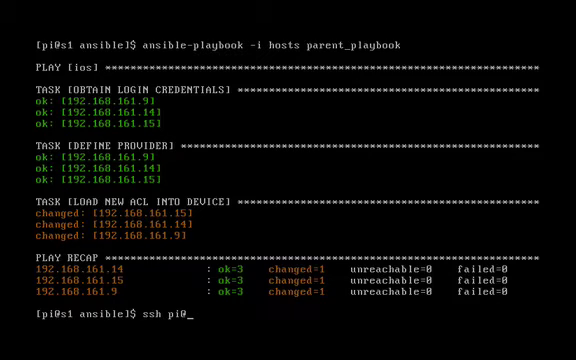
text(192.1)
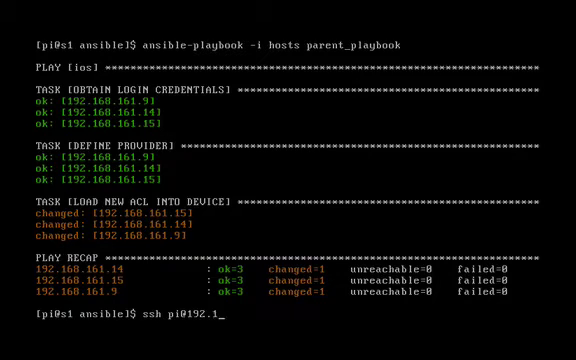
text(68.161.9)
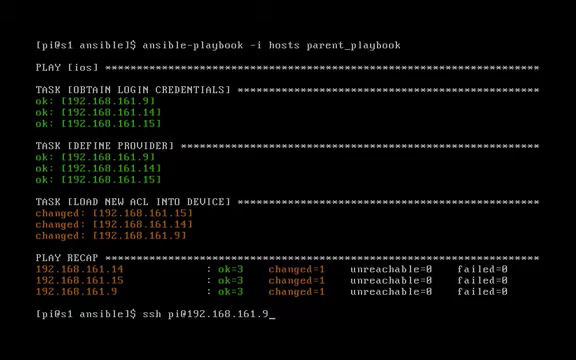
key(Return)
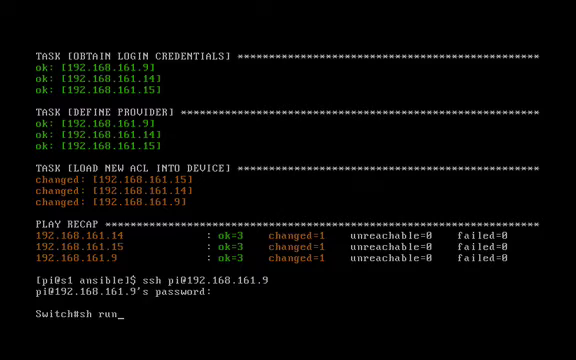
Run 'sh run | beg test' to view the four ACL entries, then exit the switch
text(| b)
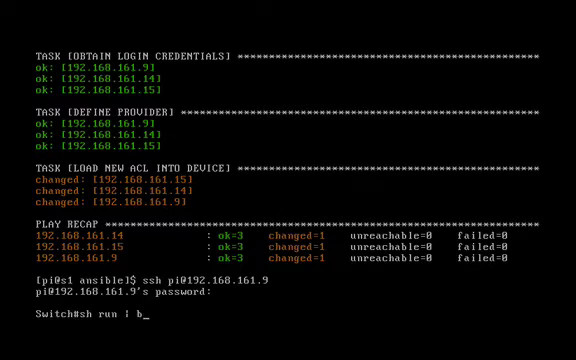
text(eg test)
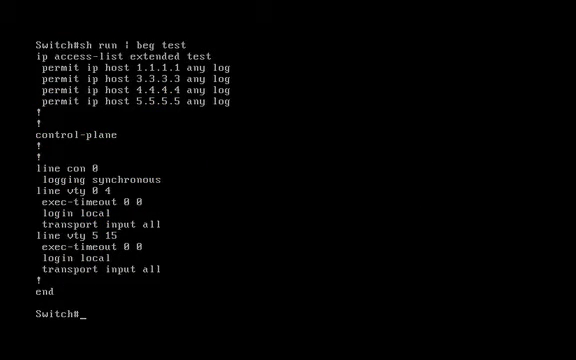
text(exi)
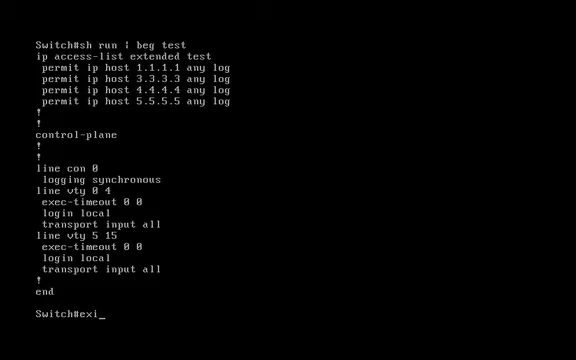
key(Return)
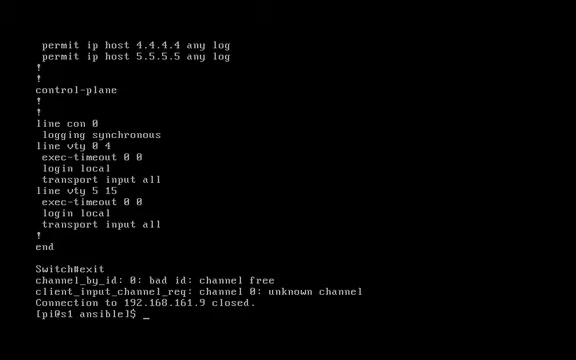
Edit parent_playbook's test ACL lines to sequences 10, 30, 40 (1.1.1.1, 3.3.3.3, 4.4.4.4) and save
text(sudo)
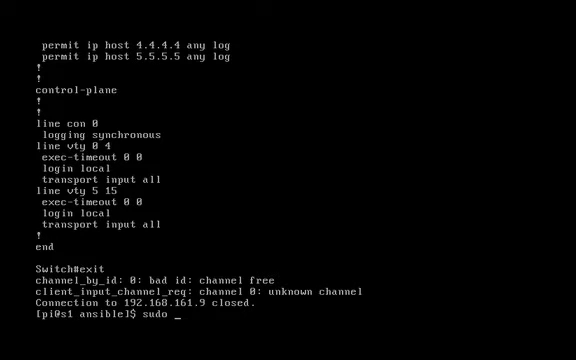
text(vi parent_playbook)
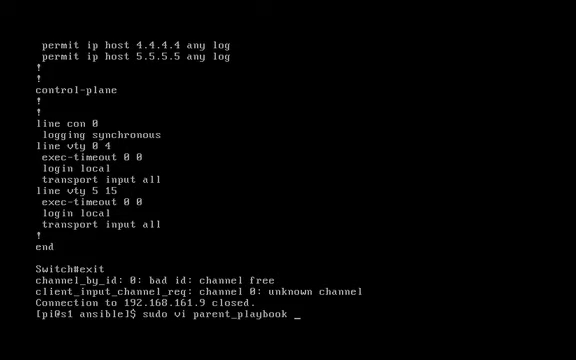
key(Return)
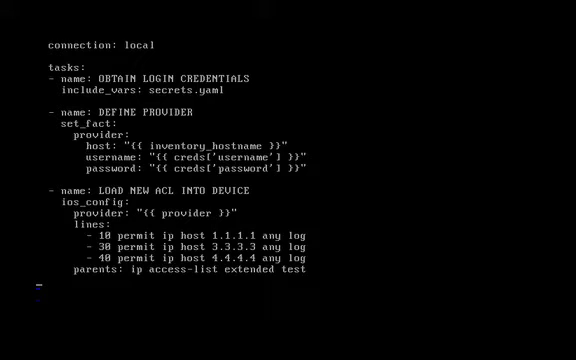
text(:wq)
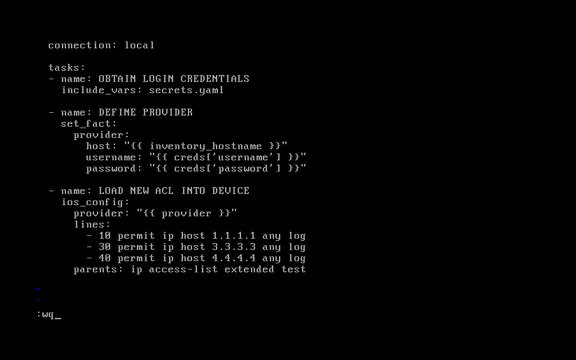
key(Return)
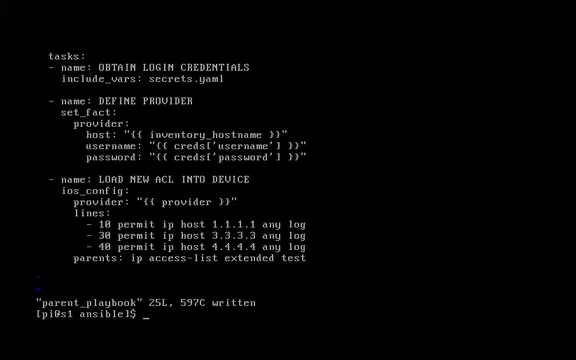
Rerun parent_playbook, then check switch 192.168.161.9's test ACL over SSH and exit
text(ssh pi@192.168.161.9)
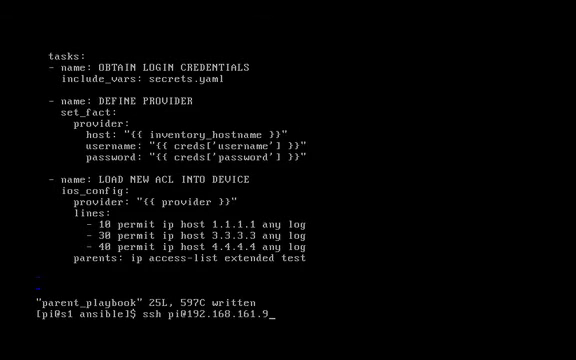
text(ansible-playbook -i hosts parent_playbook)
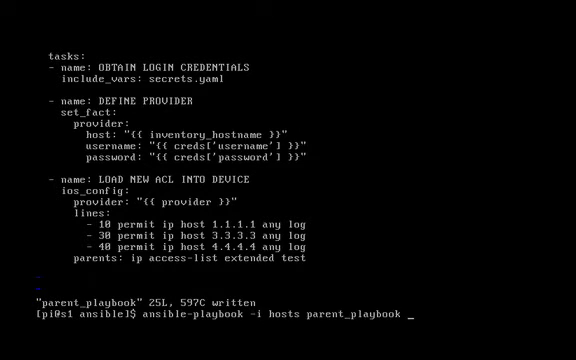
key(Return)
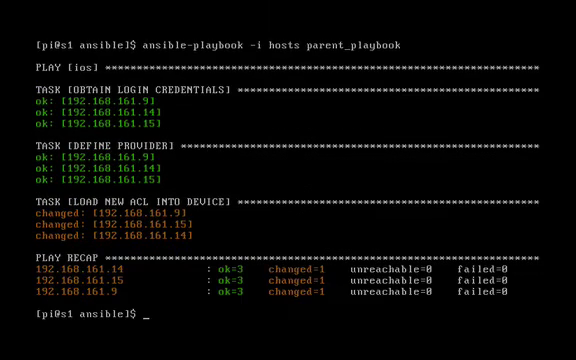
text(ssh pi@192.168.161.9)
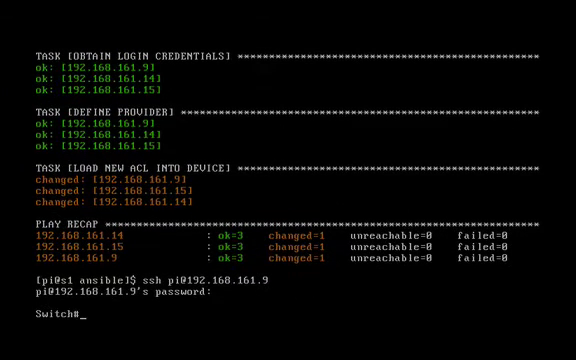
text(sh run | beg test)
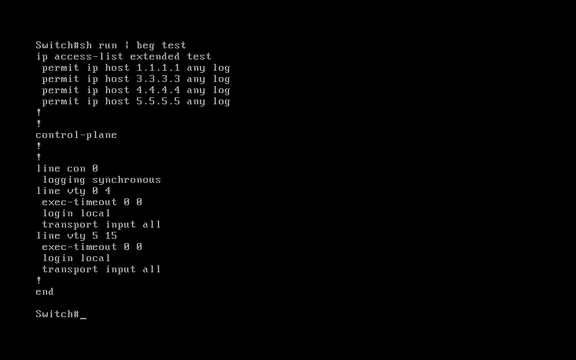
text(exit)
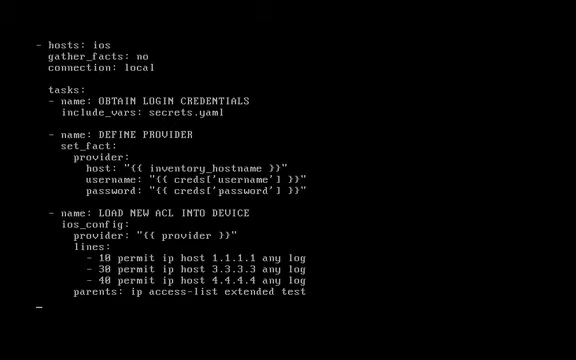
Insert 'before: no ip access-list extended test' below the parents line
key(i)
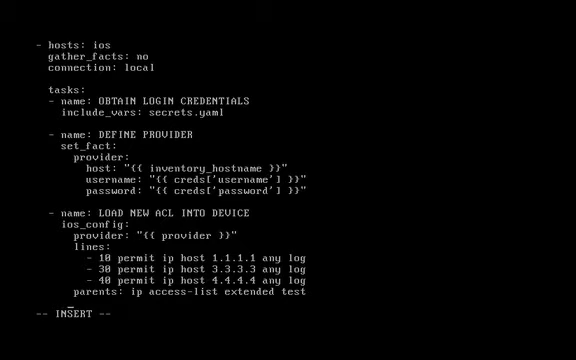
text(before)
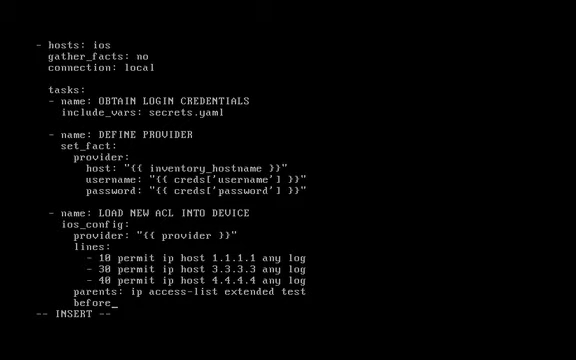
text(no)
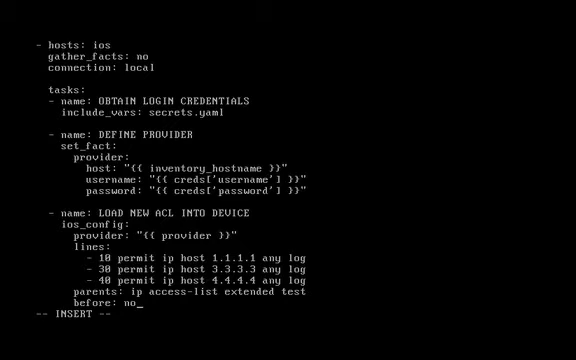
text(ip access-list extended test)
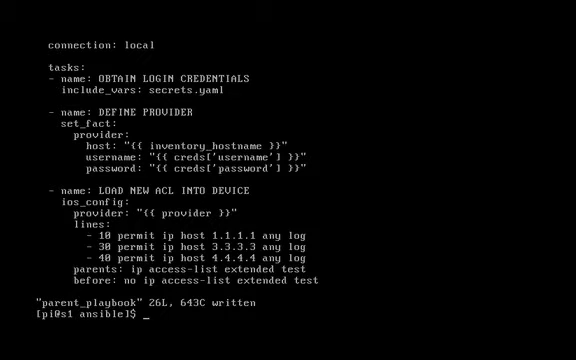
Rerun parent_playbook and confirm the switch's test ACL now lists only three permit entries
text(ansible-playbook -i hosts parent_playbook)
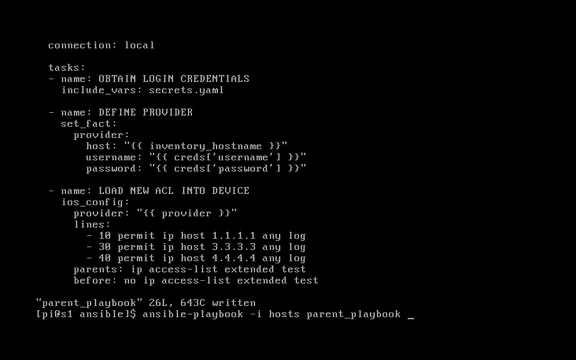
key(Return)
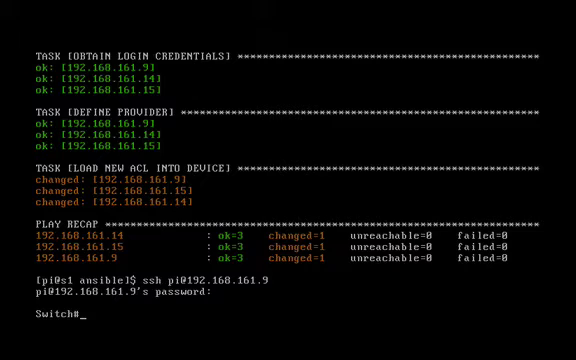
text(sh run)
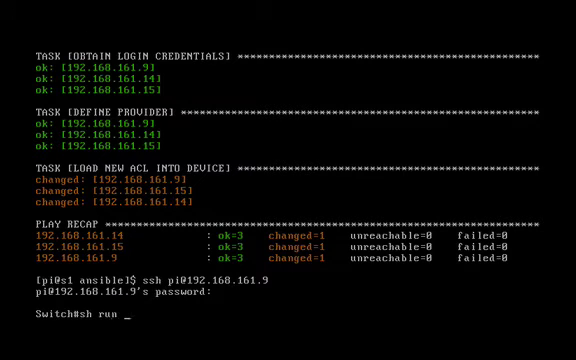
text(| beg test)
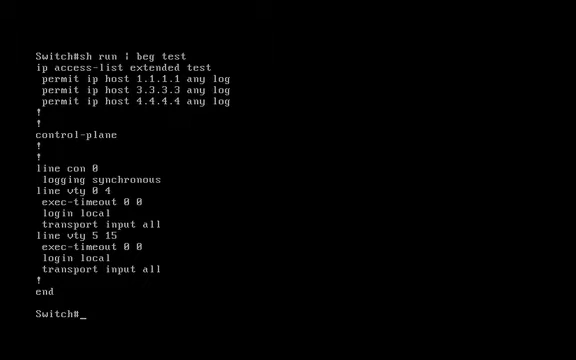
text(exit)
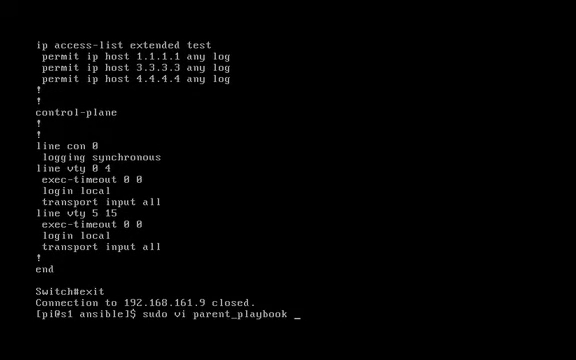
Open parent_playbook in vi and scroll through its tasks to the before line
key(Return)
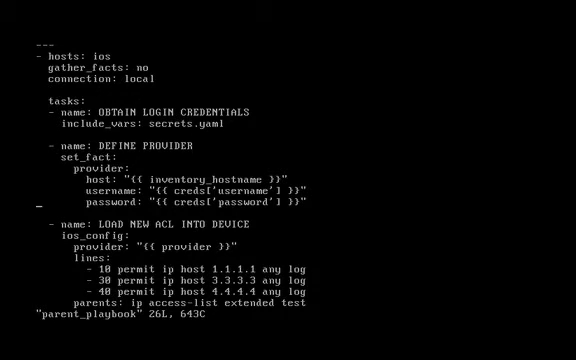
scroll(down, 3)
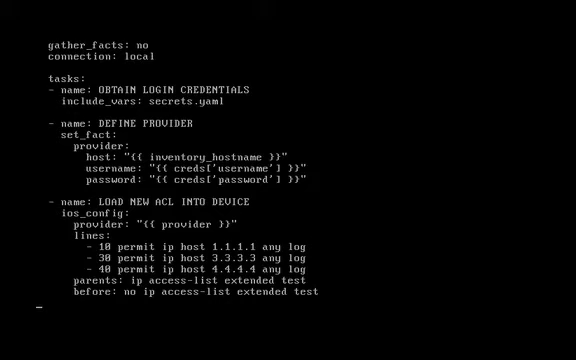
Insert 'after: no ip access-list extended test' below the before line and exit insert mode
key(i)
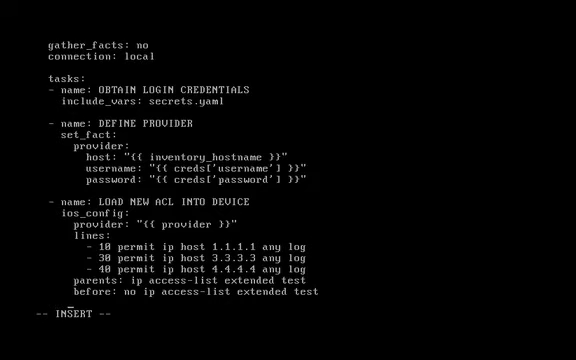
text(after)
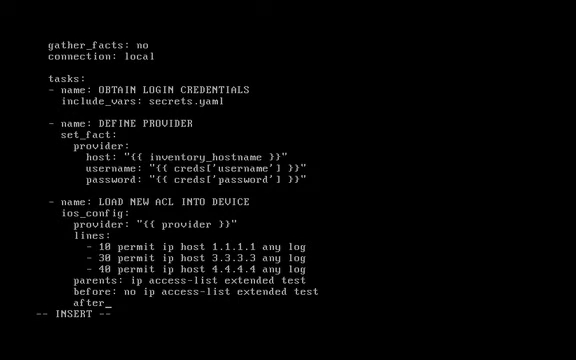
text(no)
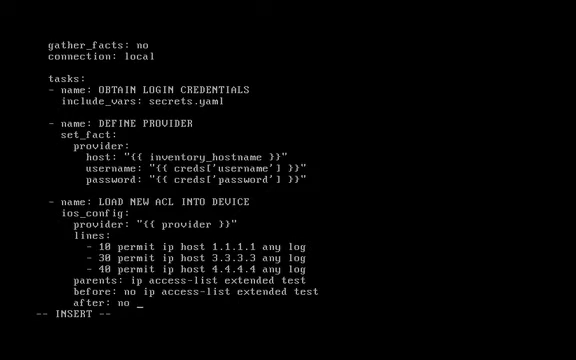
text(ip access)
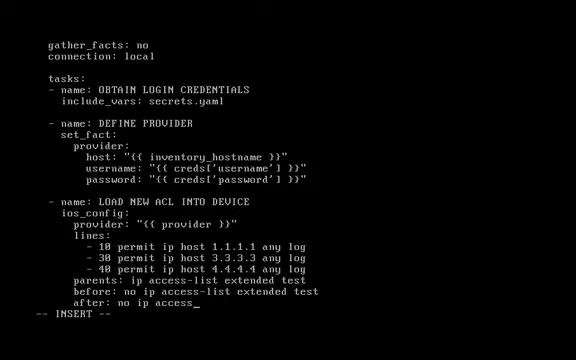
text(list e)
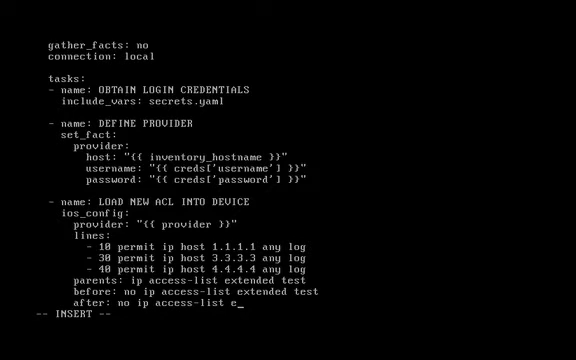
text(test)
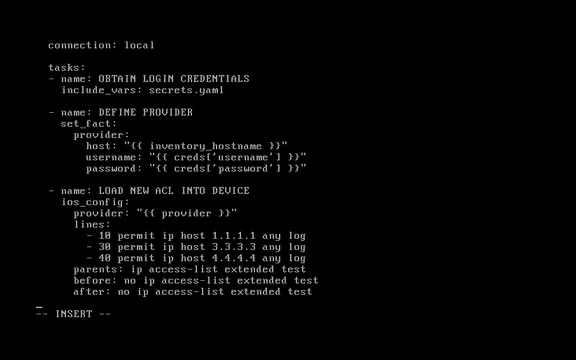
key(Escape)
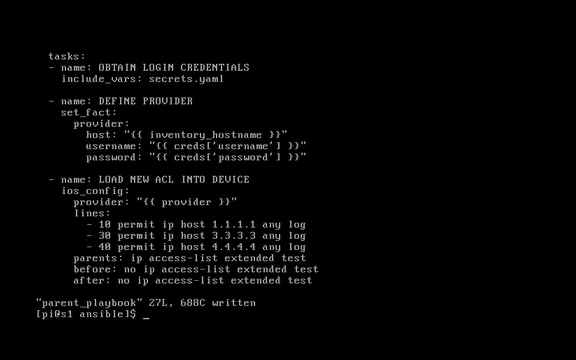
Rerun parent_playbook on all three switches, then check 192.168.161.9's running config from 'test'
text(ansible-playbook -i hosts parent_playbook)
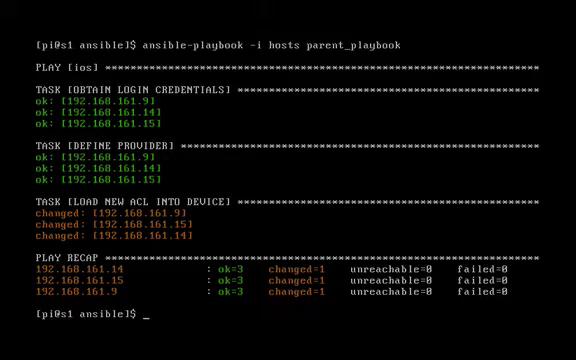
text(ssh pi@192.168.161.9)
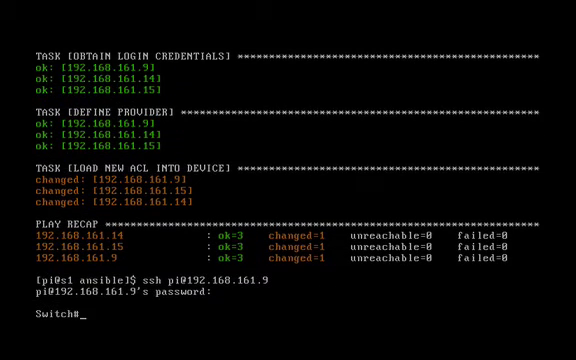
text(sh run)
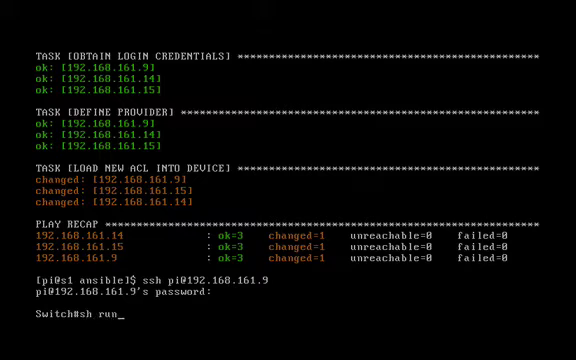
text(| b)
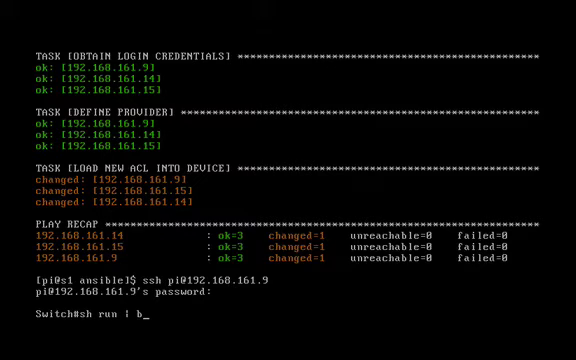
text(eg test)
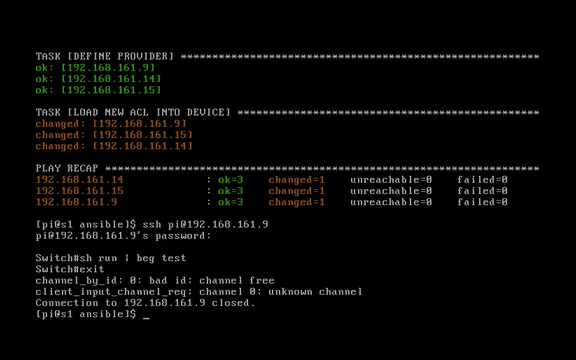
Delete the after line from parent_playbook's ACL task in vi and save with :wq
text(sudo vi parent_playbook)
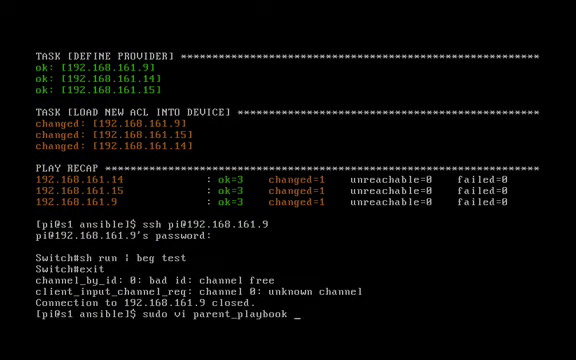
key(Return)
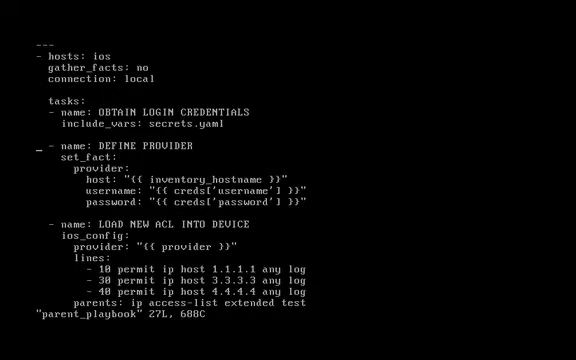
scroll(down, 3)
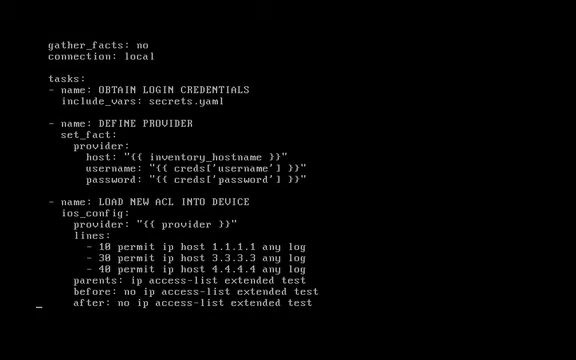
scroll(up, 3)
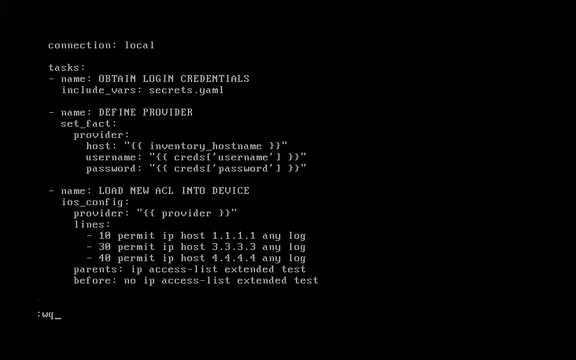
key(Return)
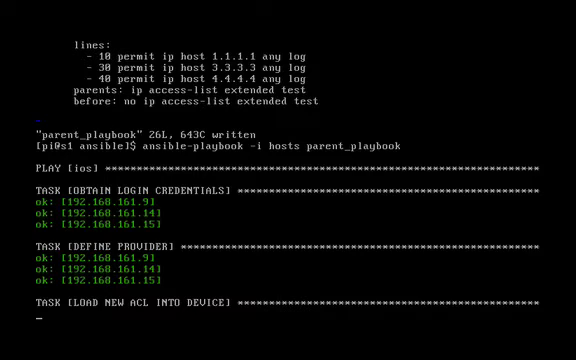
Review the play recap showing all three switches changed, then start SSH to 192.168.161.9
scroll(down, 3)
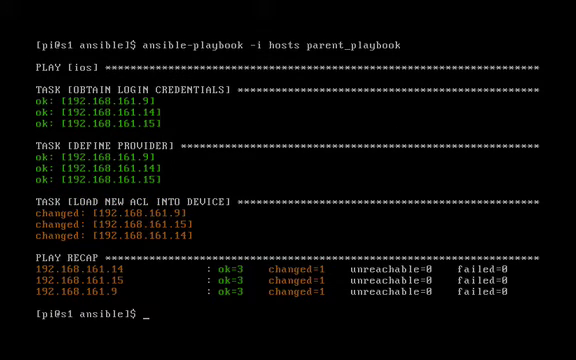
text(ssh pi@192.168.161.9)
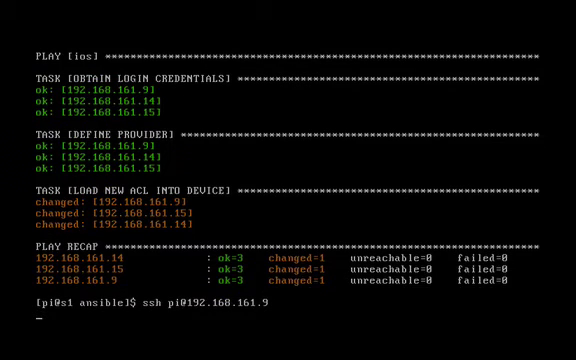
Verify 192.168.161.9's test ACL shows three permit entries, disconnect, and reopen parent_playbook in vi
key(Return)
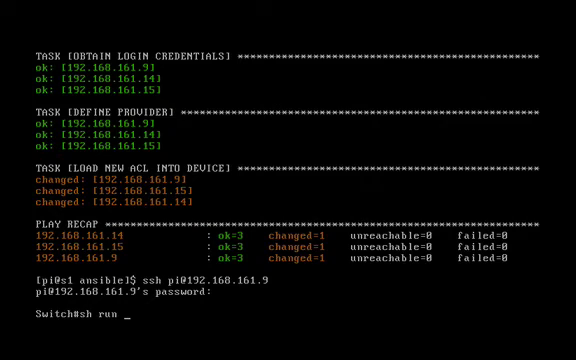
text(| beg test)
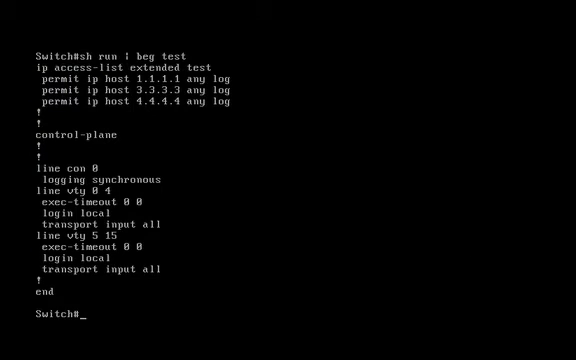
text(exit)
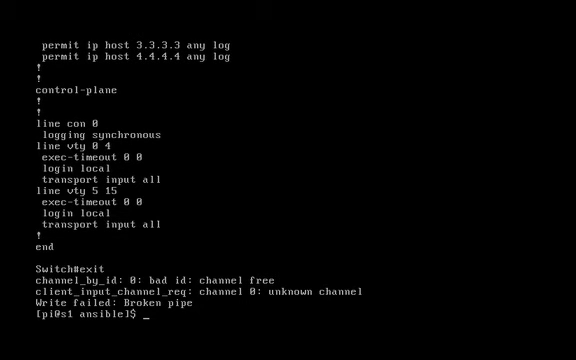
text(sudo vi parent_playbook)
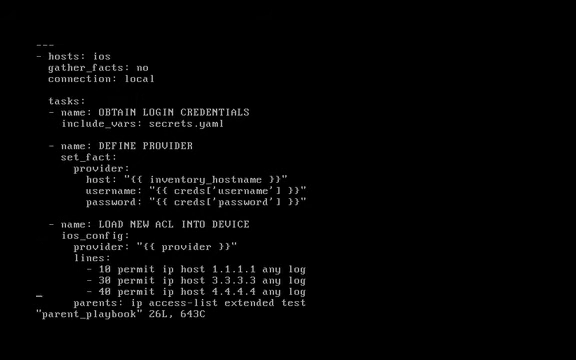
Scroll through parent_playbook, whose ACL task now holds only parents and before lines
scroll(down, 3)
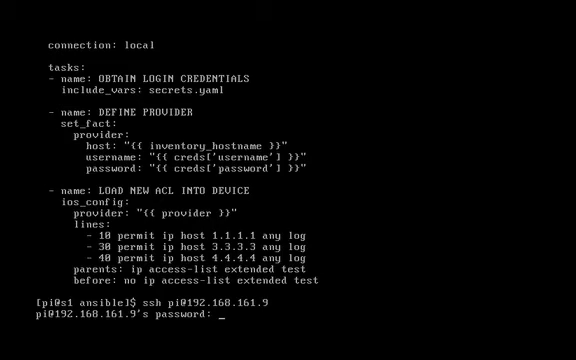
Log into the switch and add ACL video-course permitting hosts 9.9.9.9 and 10.10.10.10 with log
key(Return)
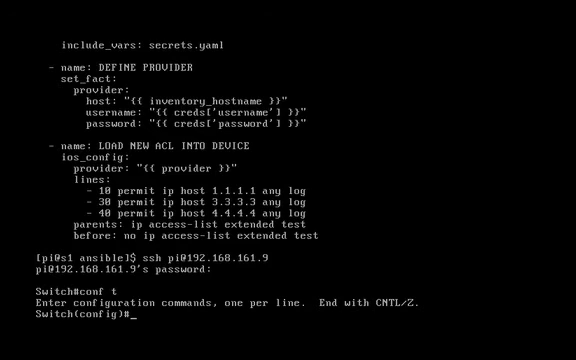
text(ip access-list extended)
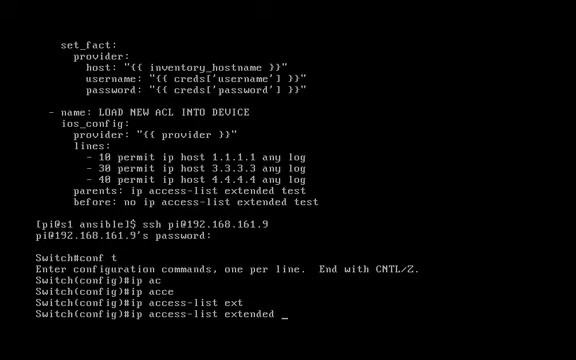
text(video-course)
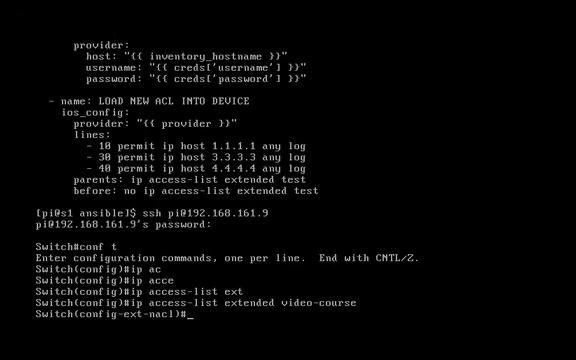
text(1)
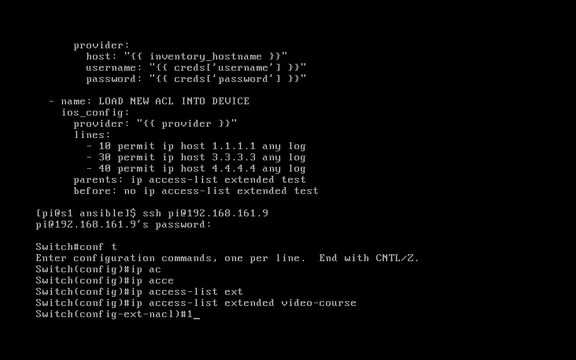
text(10 permit)
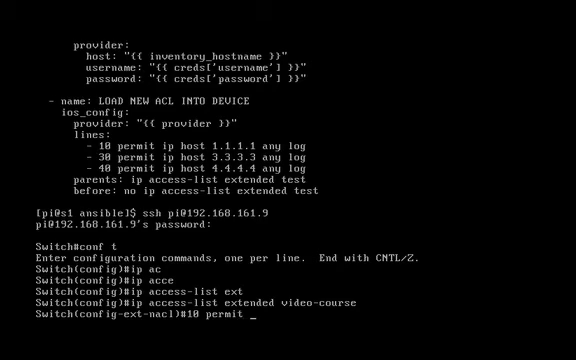
text(ip host)
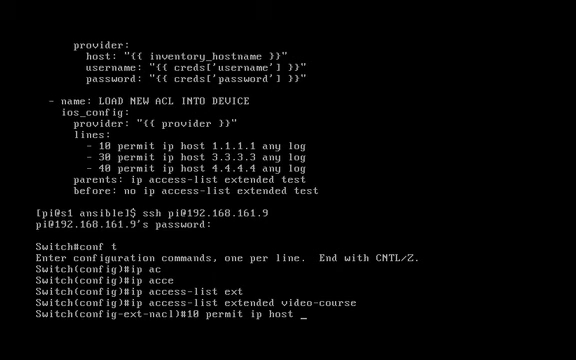
text(9.9.9.9)
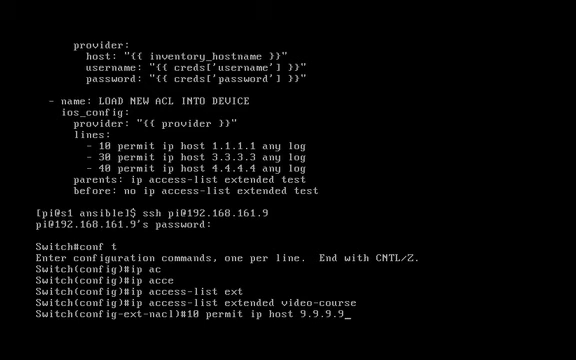
text(any log)
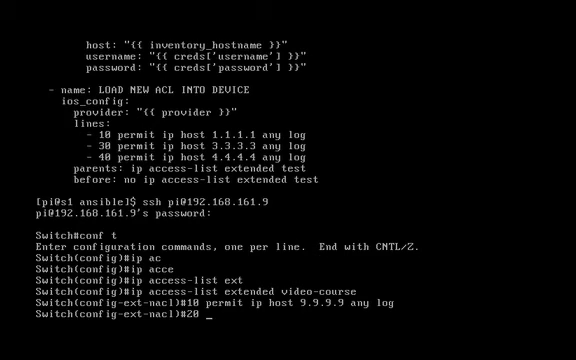
text(permit ip h)
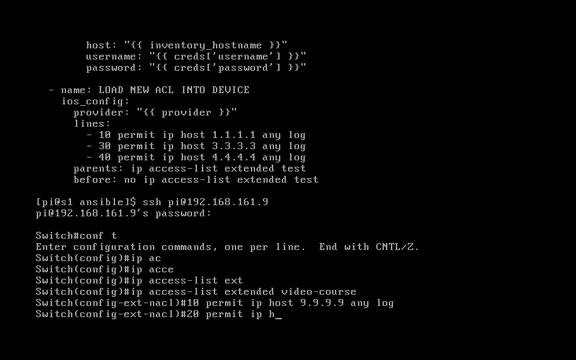
text(host 10.10.)
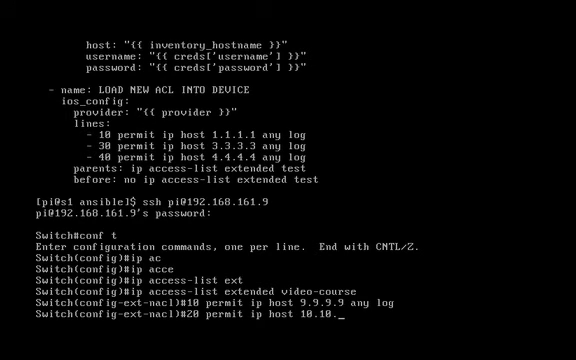
text(.10.10 any log)
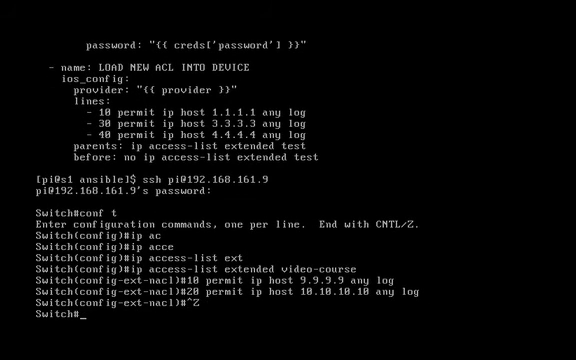
Check 'sh run | beg video' for the two entries, exit SSH, and reopen parent_playbook in vi
text(sh run | beg)
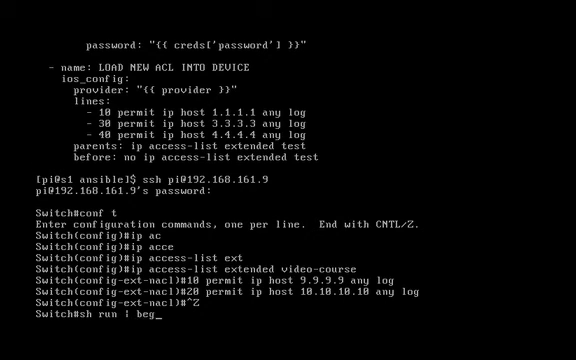
text(video)
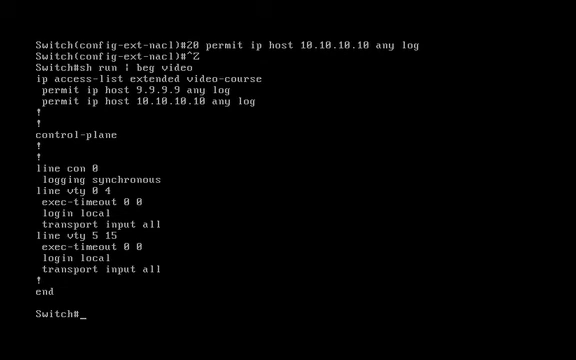
text(exit)
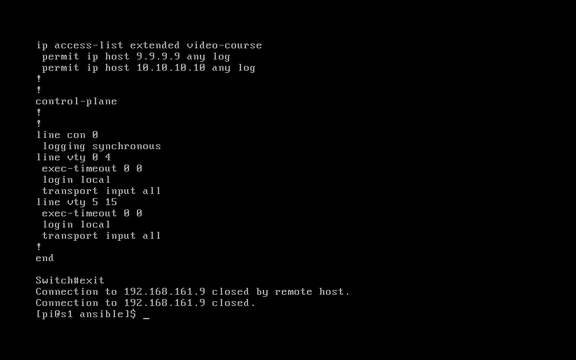
text(sudo vi parent_playbook)
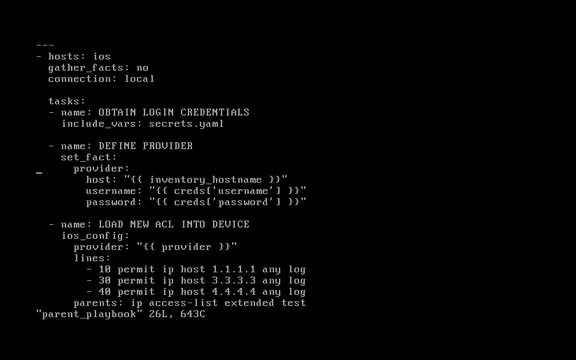
scroll(down, 3)
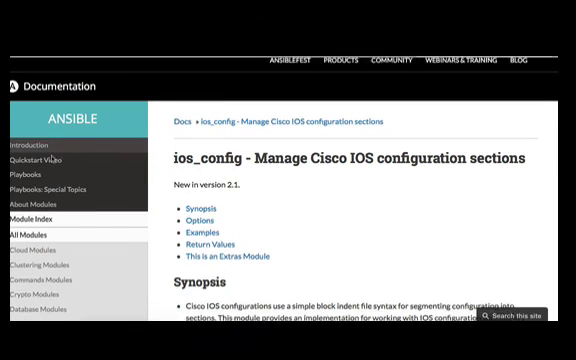
Read the ios_config Options table from after and before down through lines and match
scroll(down, 3)
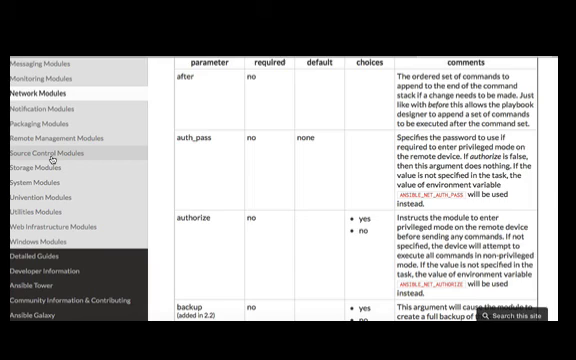
scroll(down, 3)
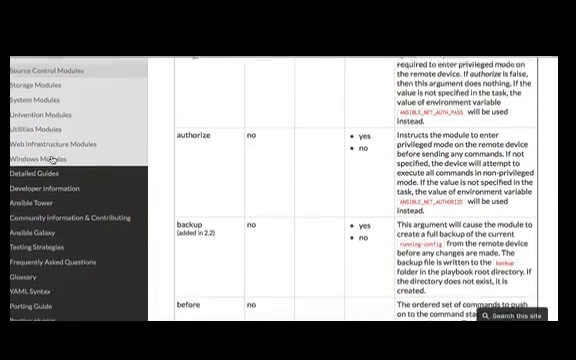
scroll(down, 3)
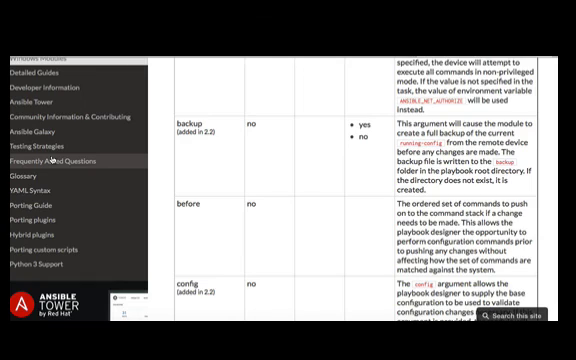
scroll(down, 3)
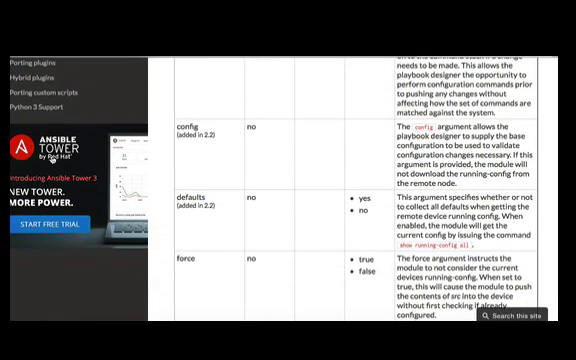
scroll(down, 3)
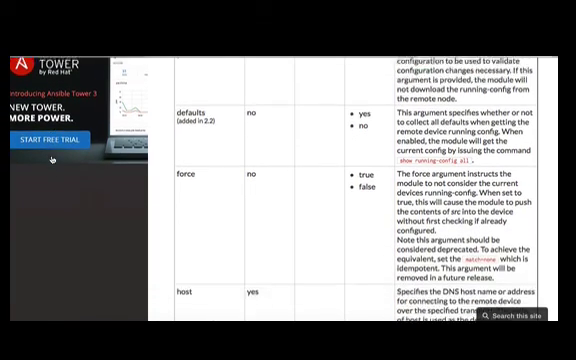
scroll(down, 3)
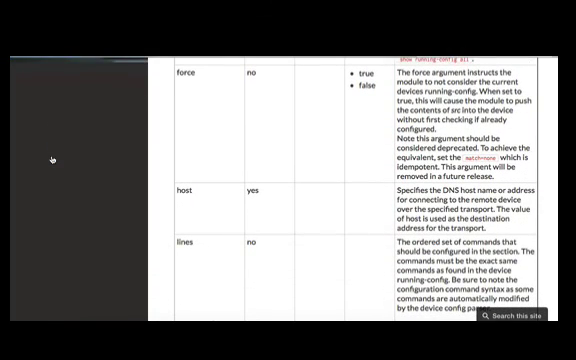
scroll(down, 3)
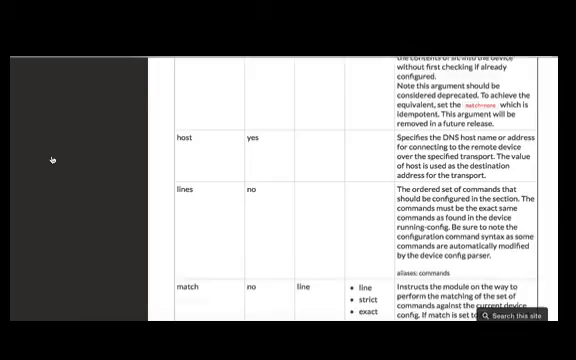